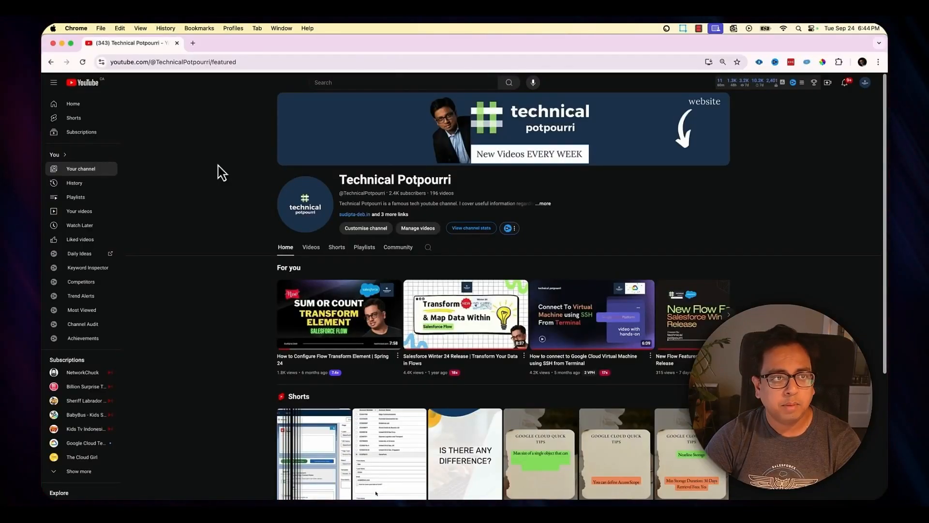
pyautogui.moveTo(370, 259)
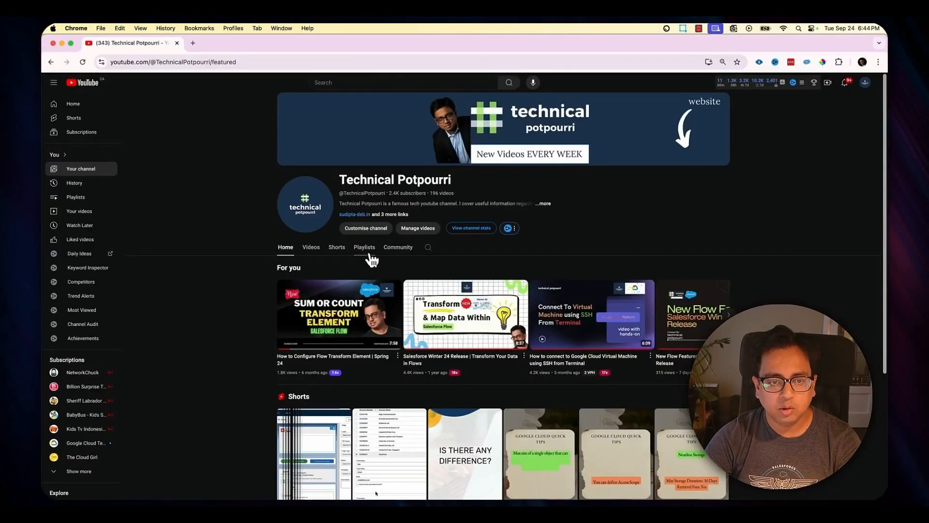
# - From the channel's Playlists tab, open the Salesforce Winter 25 Release playlist
pyautogui.click(364, 247)
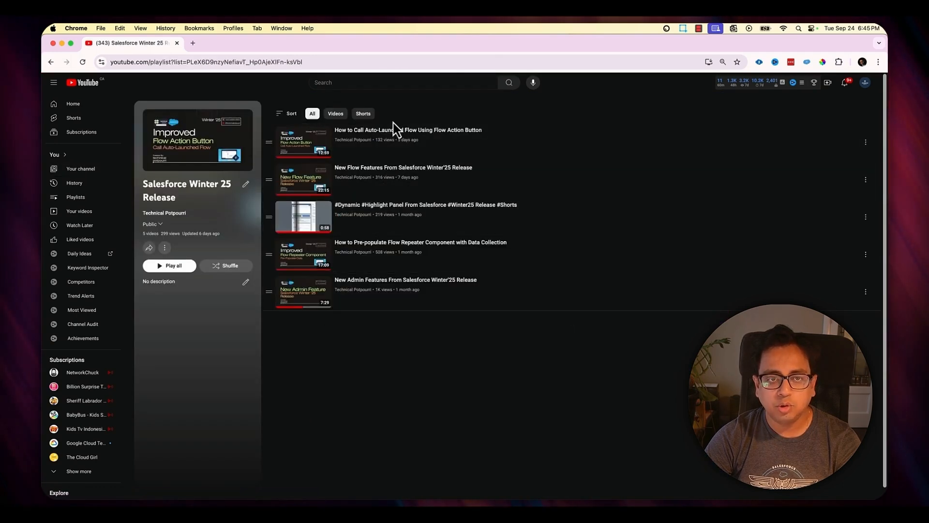
pyautogui.moveTo(362, 208)
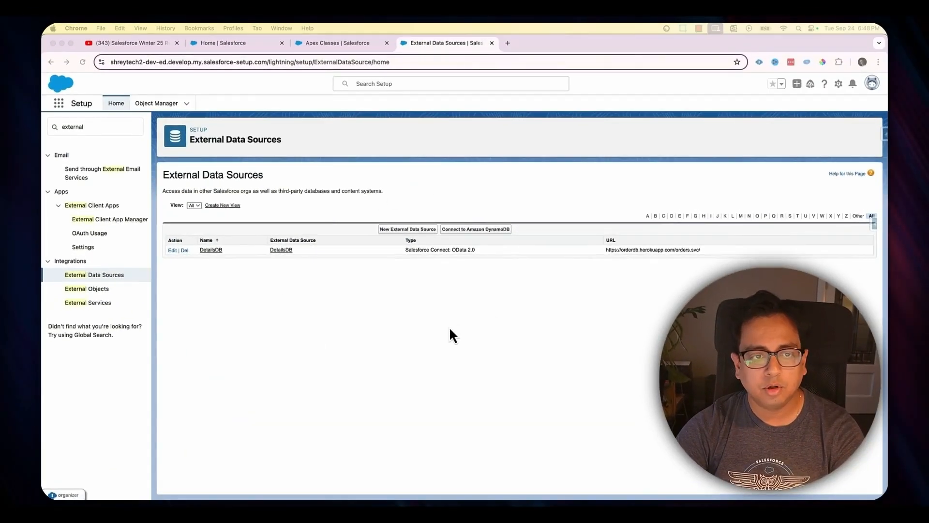
pyautogui.moveTo(555, 289)
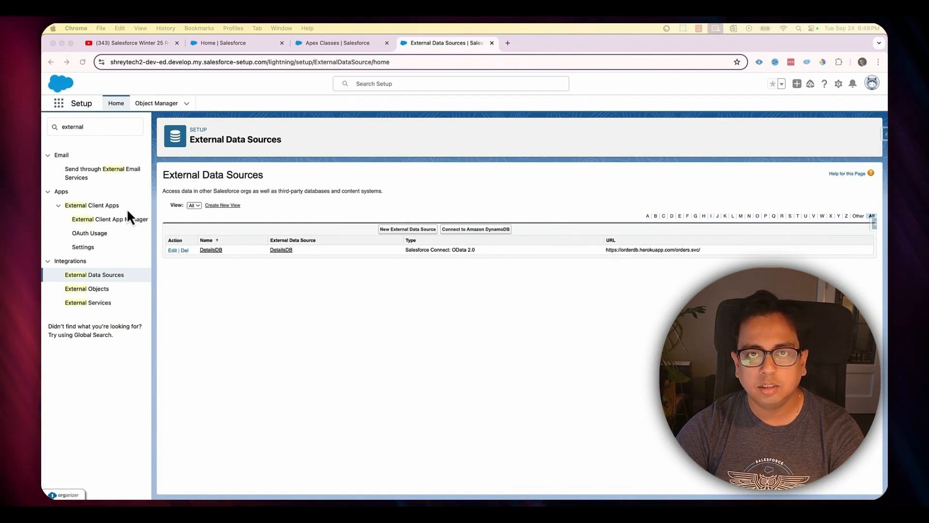
pyautogui.moveTo(335, 269)
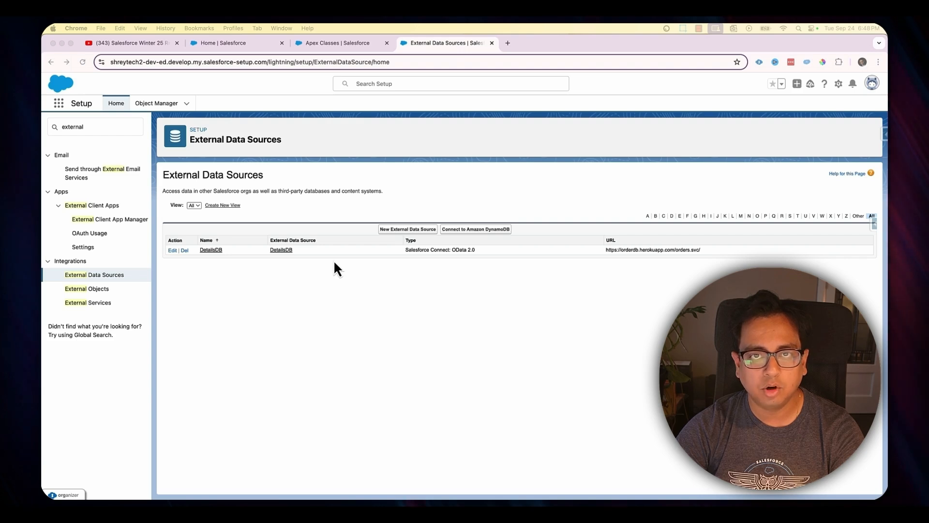
pyautogui.moveTo(208, 288)
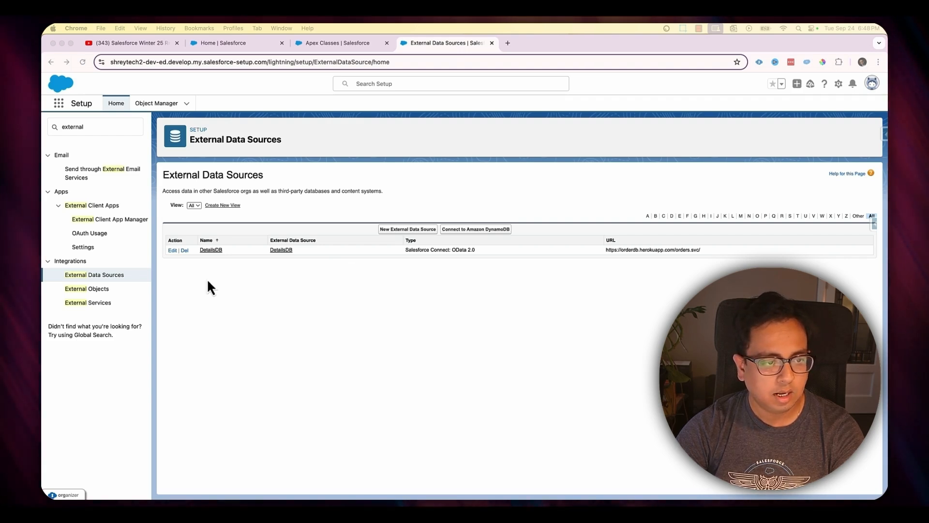
# - Open External Objects under Integrations to list Order and OrderDetail from DetailsDB
pyautogui.click(87, 289)
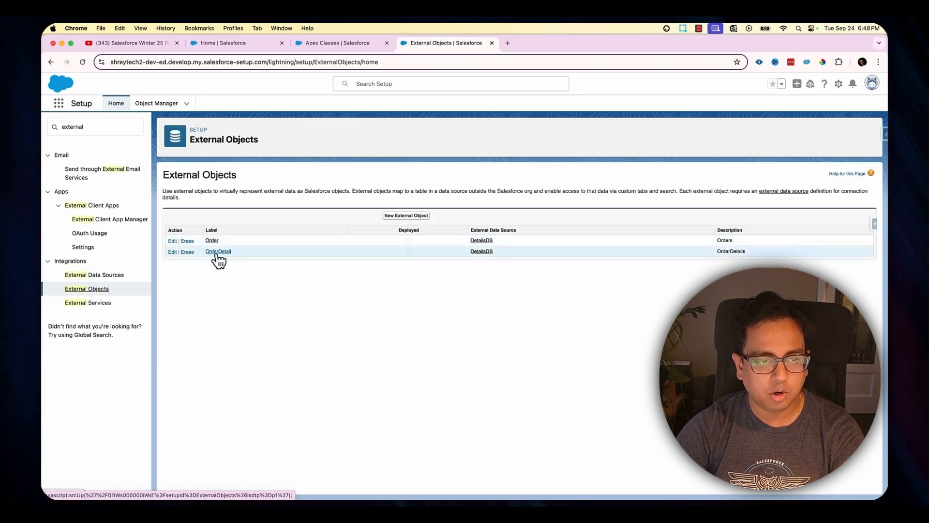
pyautogui.moveTo(215, 242)
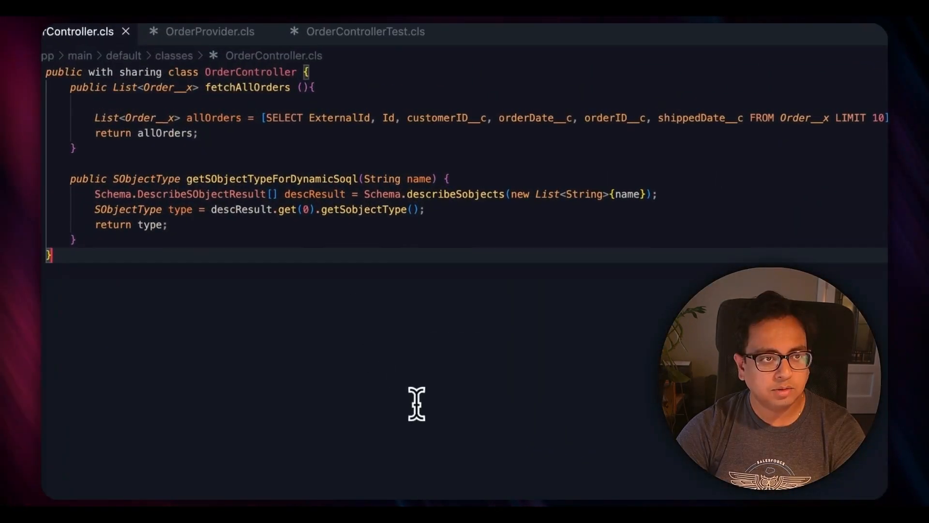
pyautogui.moveTo(124, 82)
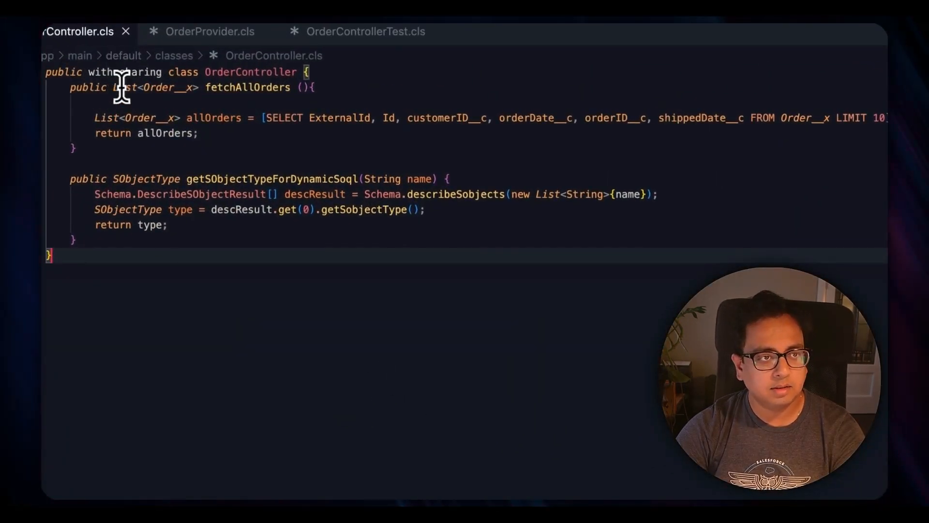
# - Review OrderController's external-object query, then bring up OrderProvider.cls
pyautogui.doubleClick(248, 72)
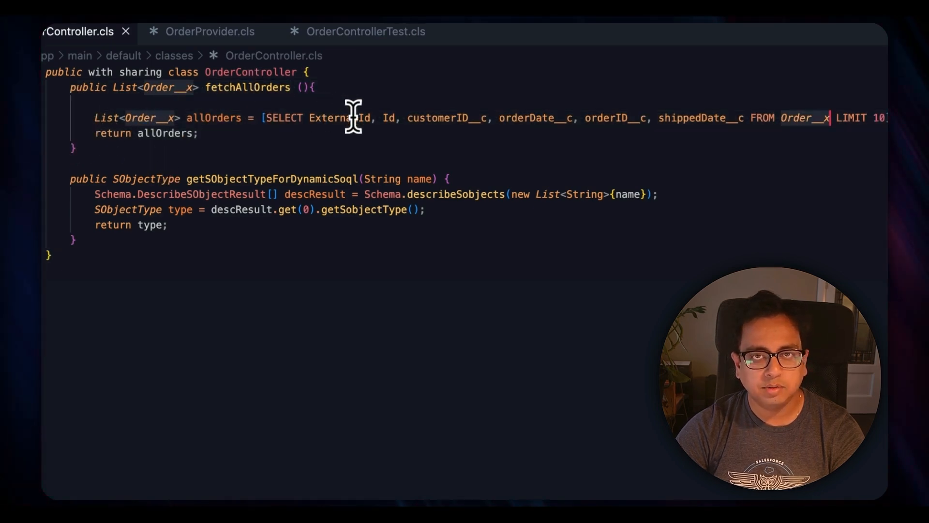
pyautogui.moveTo(806, 120)
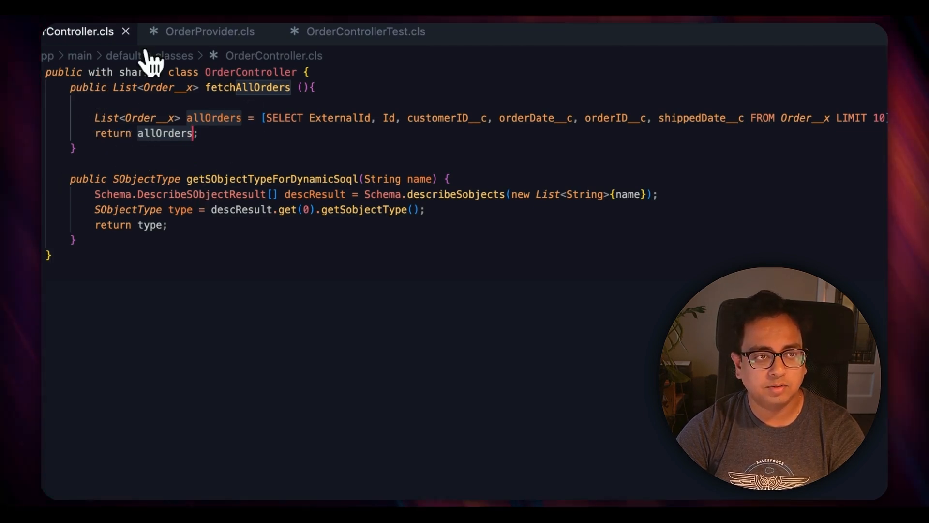
pyautogui.moveTo(210, 294)
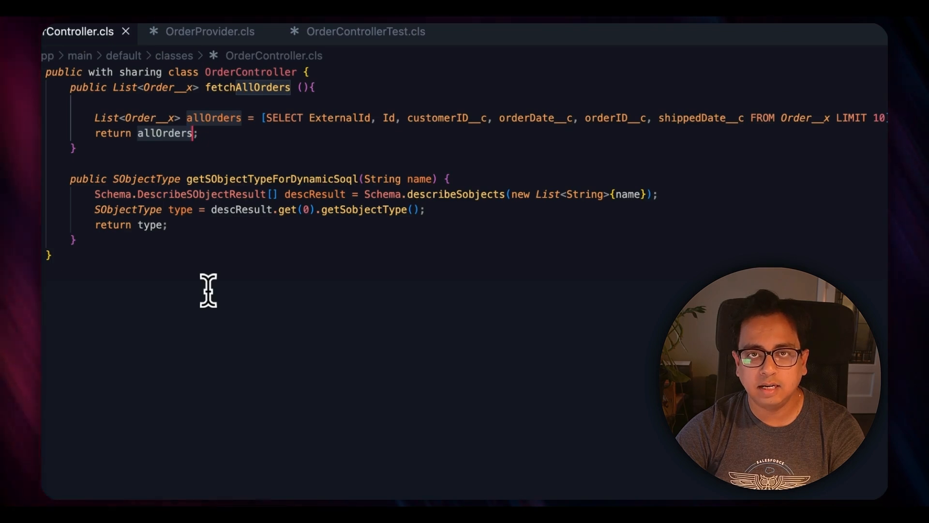
pyautogui.click(207, 31)
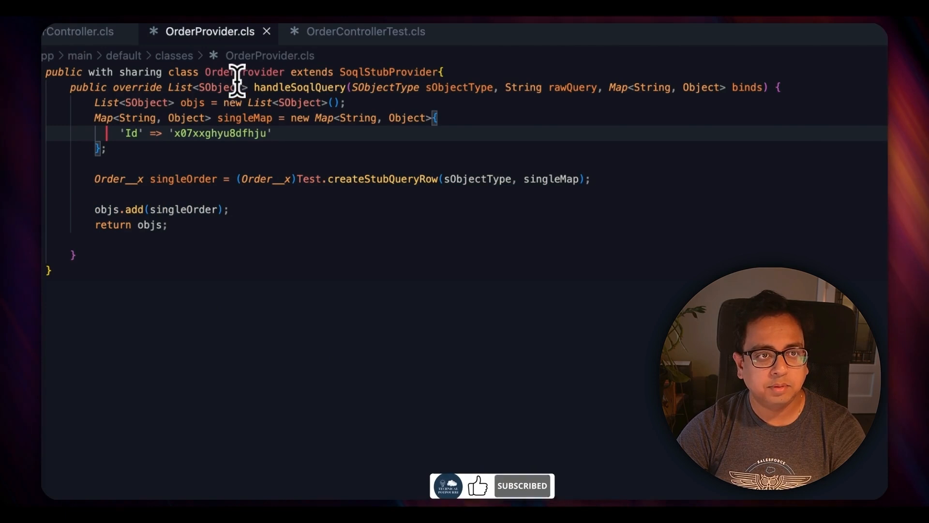
# - Insert a blank line below the OrderProvider declaration while reviewing handleSoqlQuery and createStubQueryRow
pyautogui.doubleClick(244, 71)
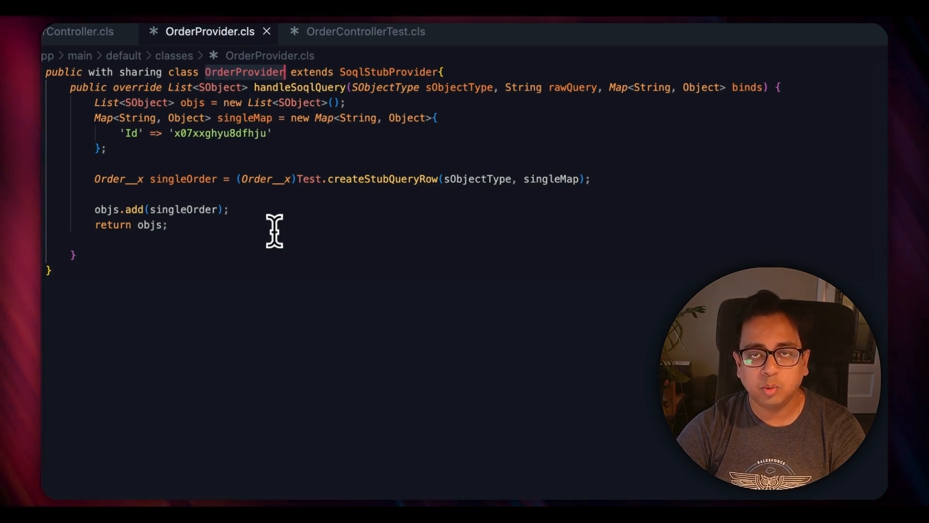
pyautogui.moveTo(318, 119)
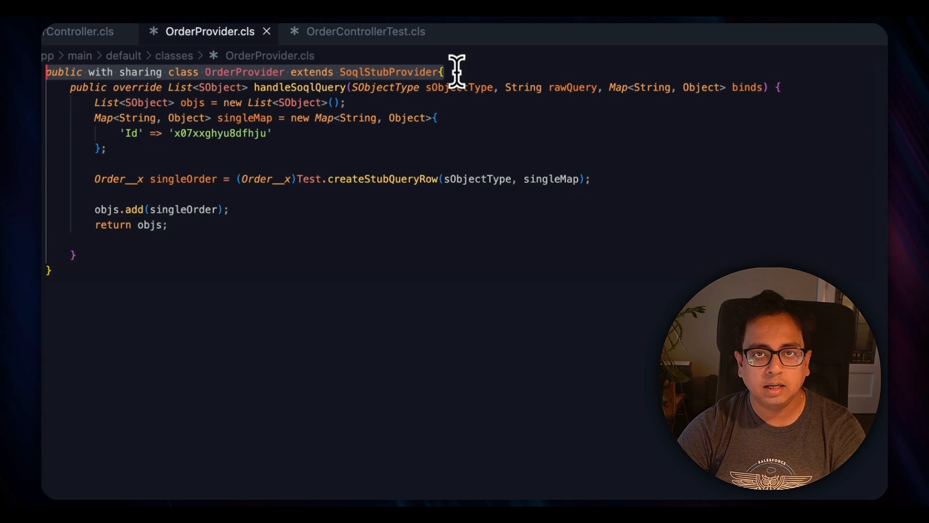
pyautogui.press('Enter')
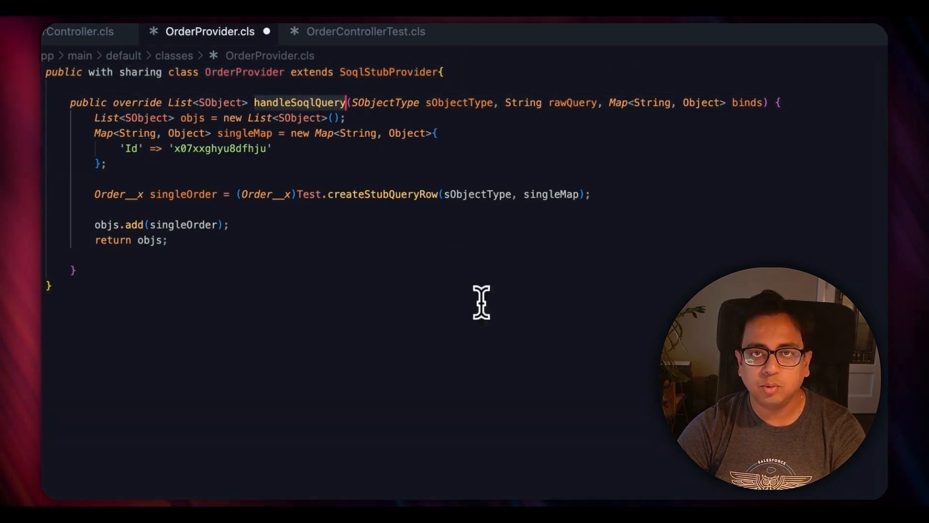
pyautogui.moveTo(498, 358)
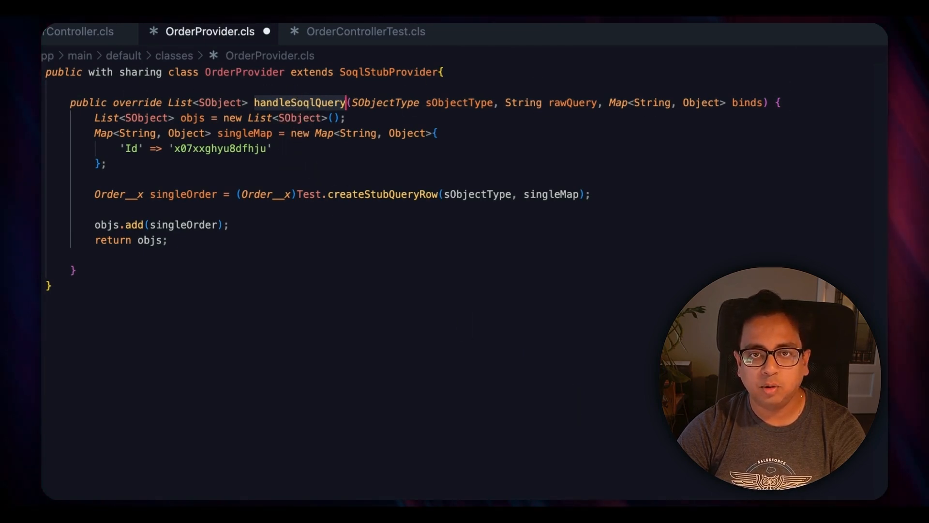
pyautogui.moveTo(220, 103)
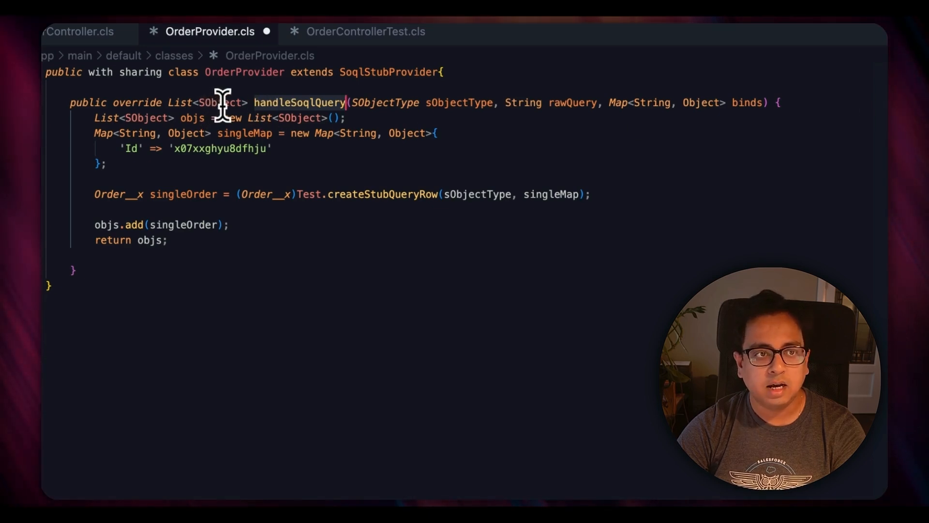
pyautogui.moveTo(730, 114)
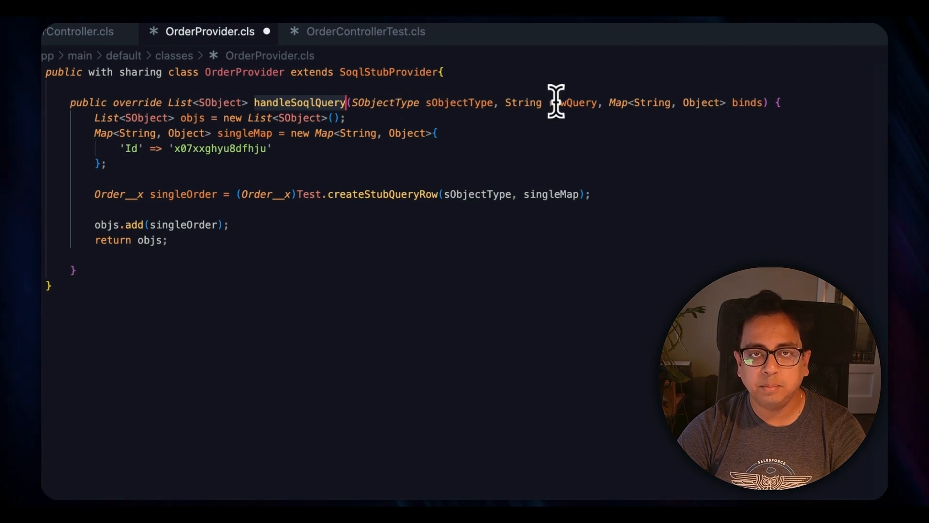
pyautogui.moveTo(568, 105)
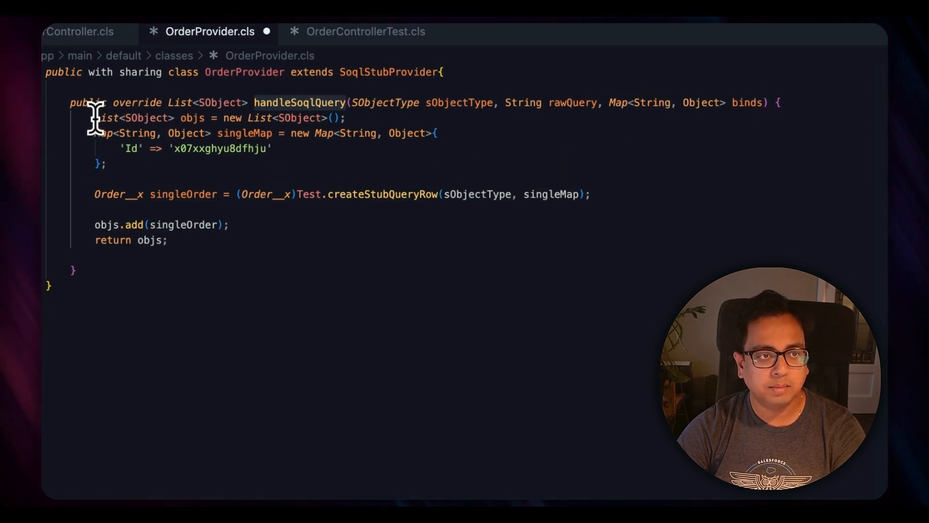
pyautogui.moveTo(222, 150)
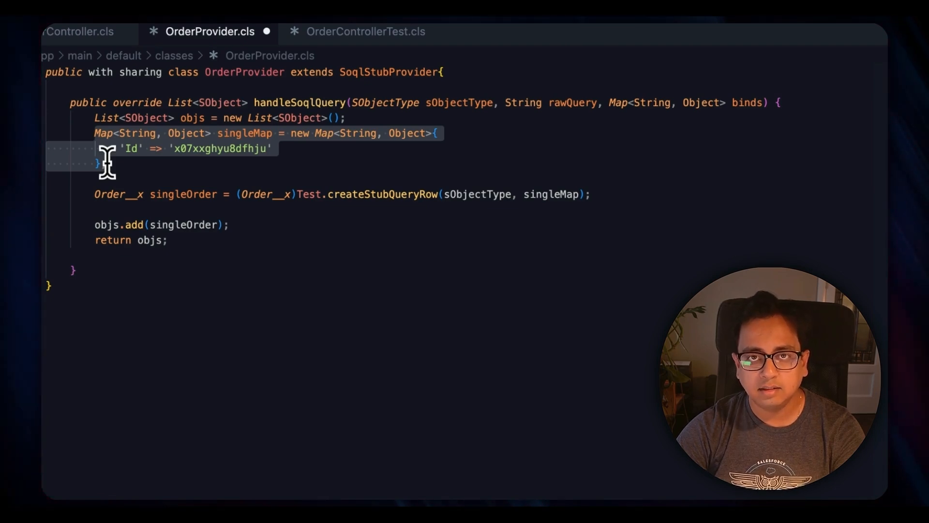
pyautogui.write(';')
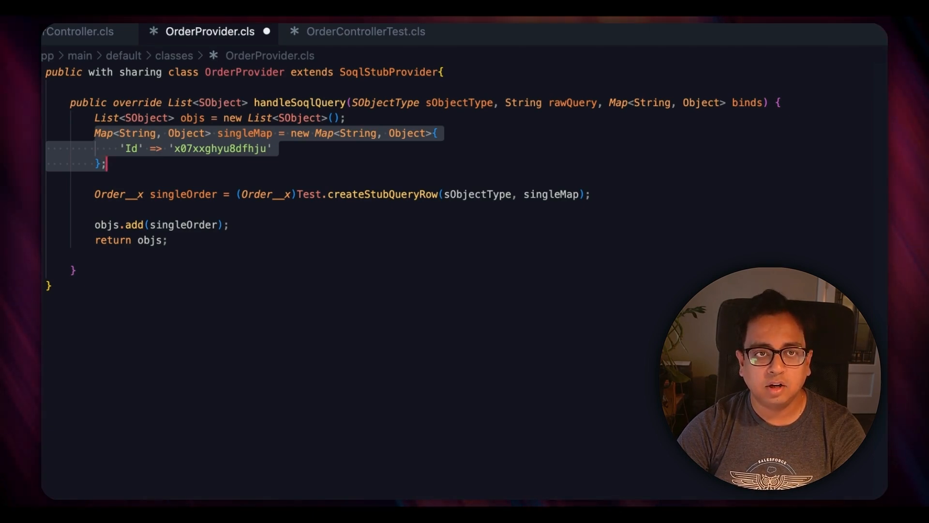
pyautogui.moveTo(125, 195)
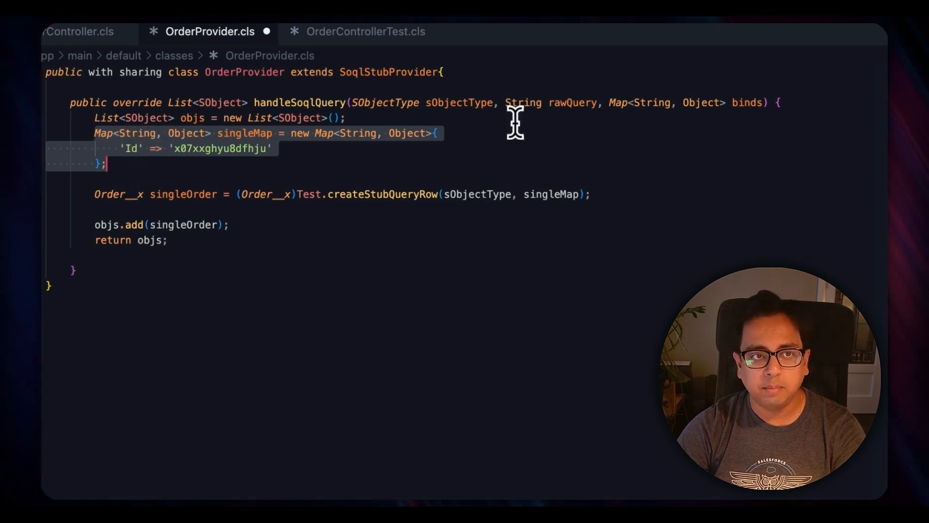
pyautogui.moveTo(88, 209)
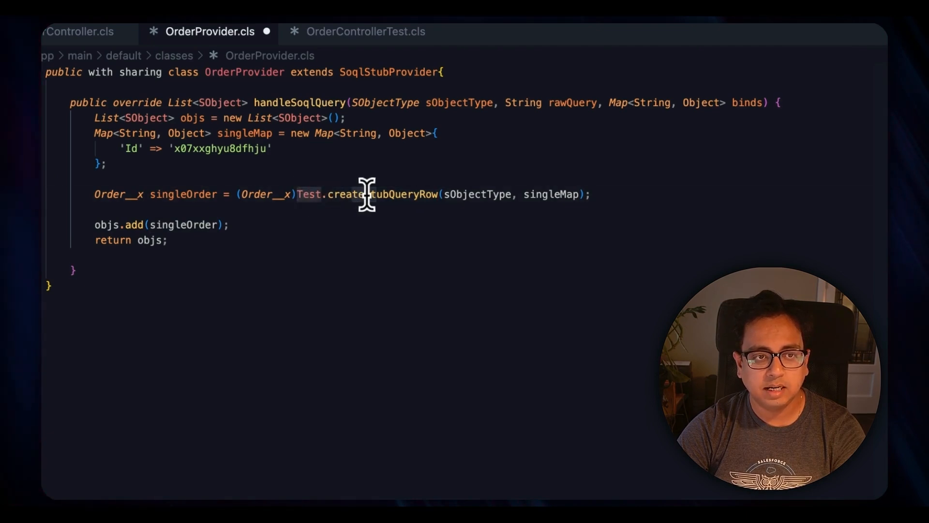
pyautogui.doubleClick(367, 194)
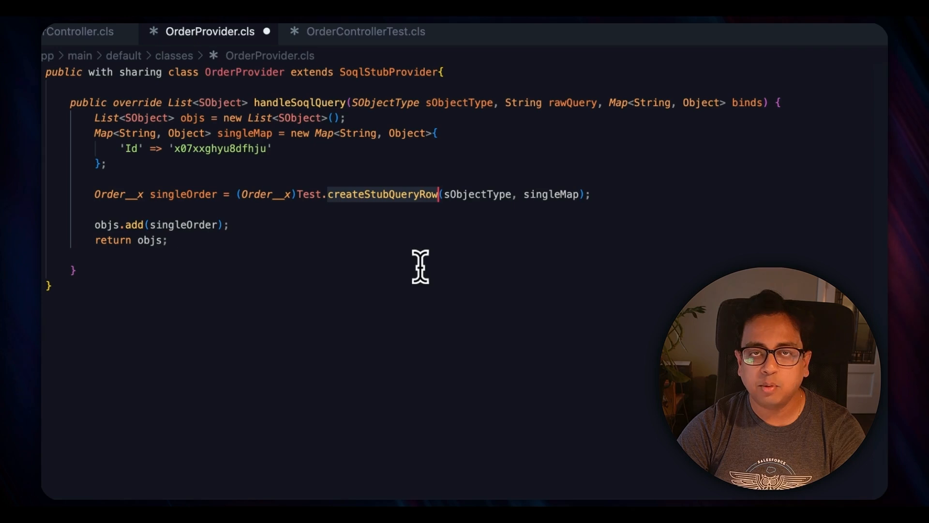
pyautogui.moveTo(382, 194)
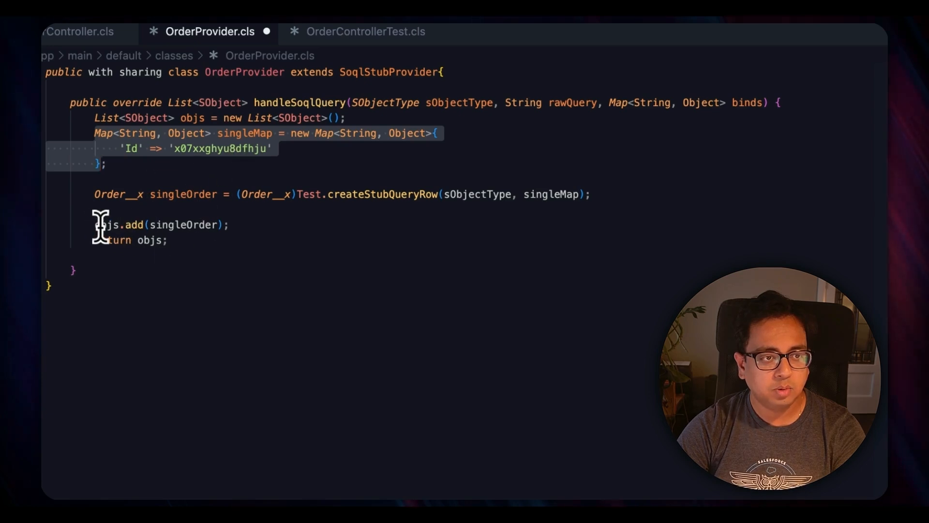
pyautogui.moveTo(150, 239)
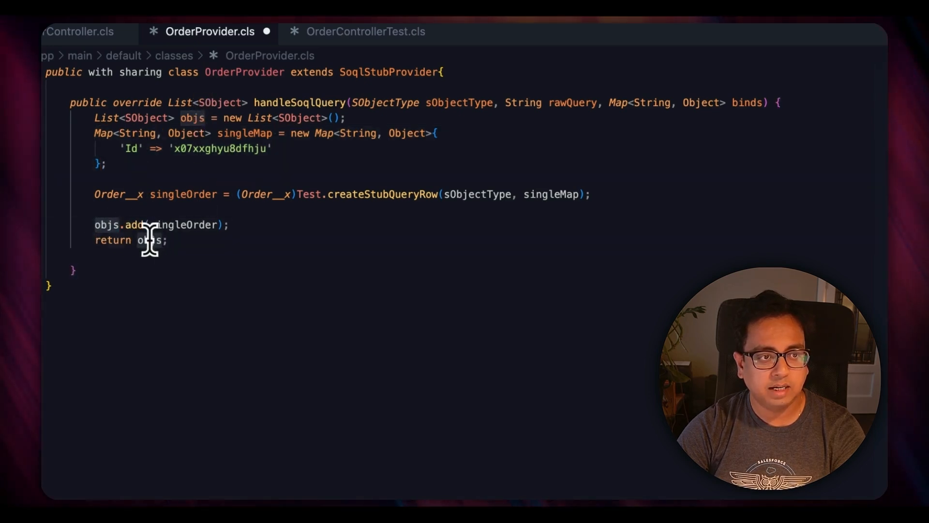
pyautogui.moveTo(287, 360)
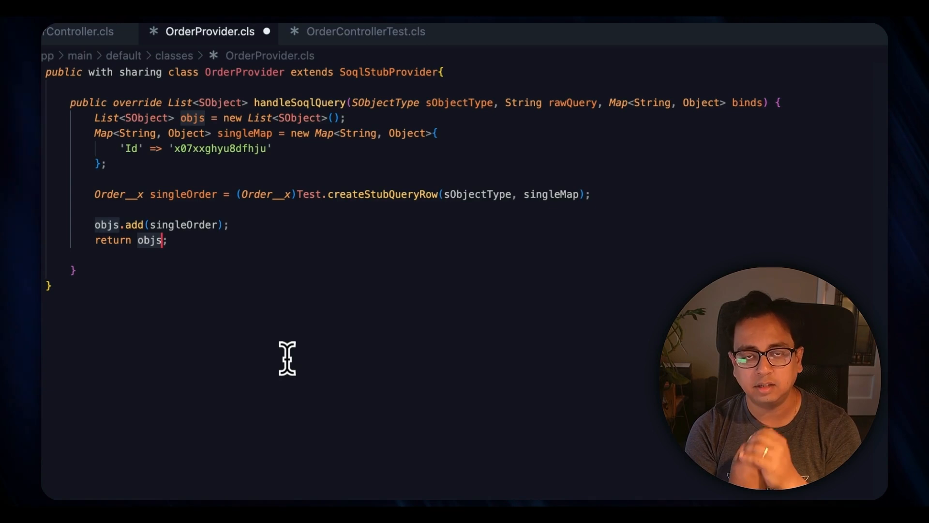
pyautogui.moveTo(377, 89)
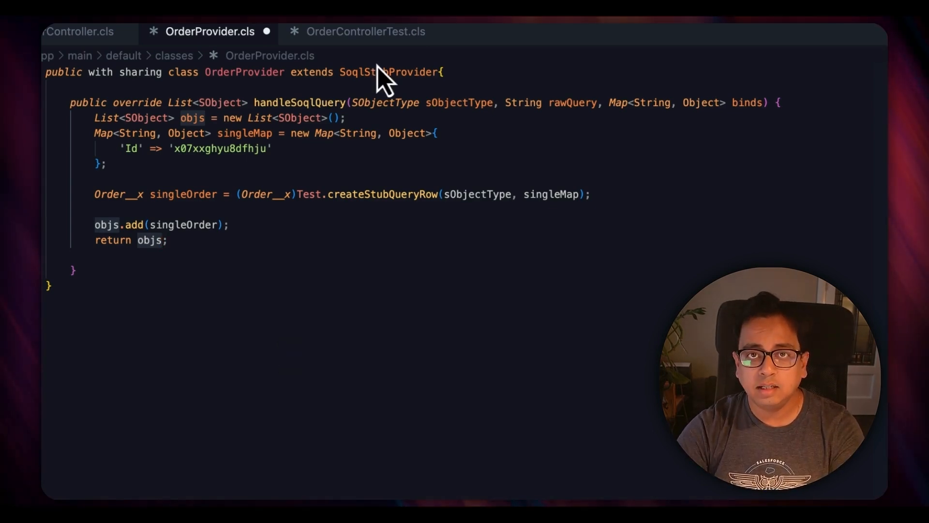
# - Review the OrderControllerTest class and its testNumberOfOrders method
pyautogui.click(365, 31)
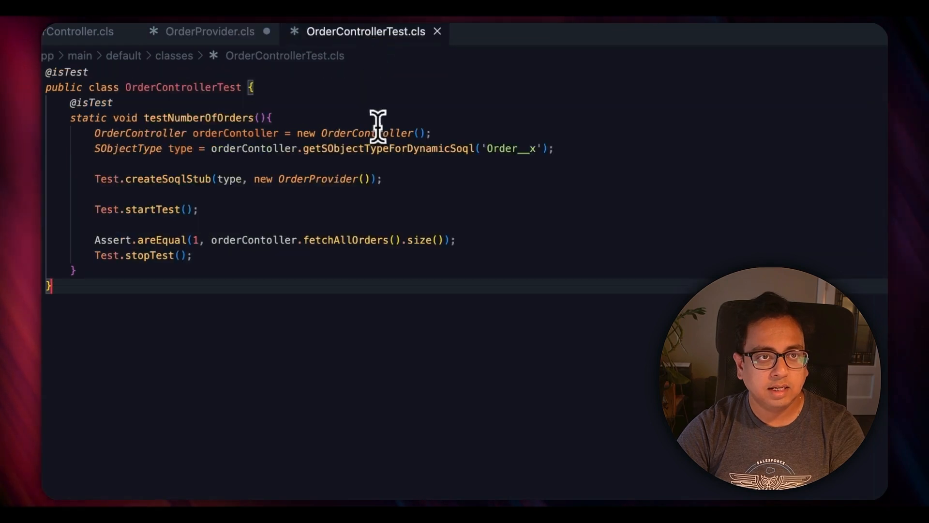
pyautogui.doubleClick(183, 87)
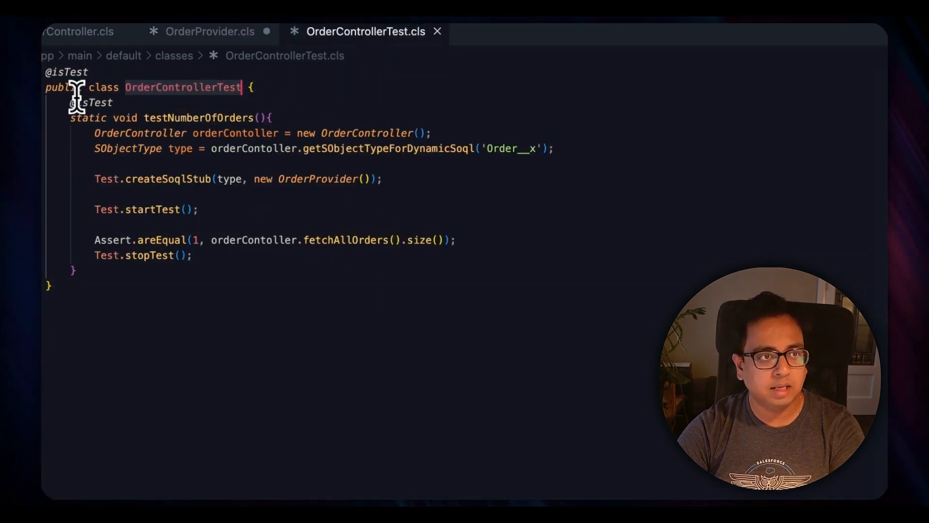
pyautogui.doubleClick(197, 118)
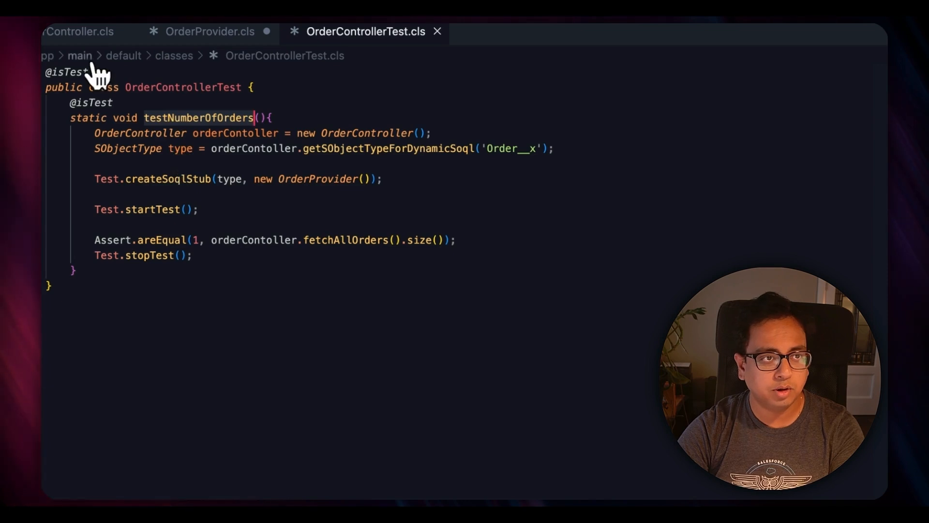
pyautogui.moveTo(340, 193)
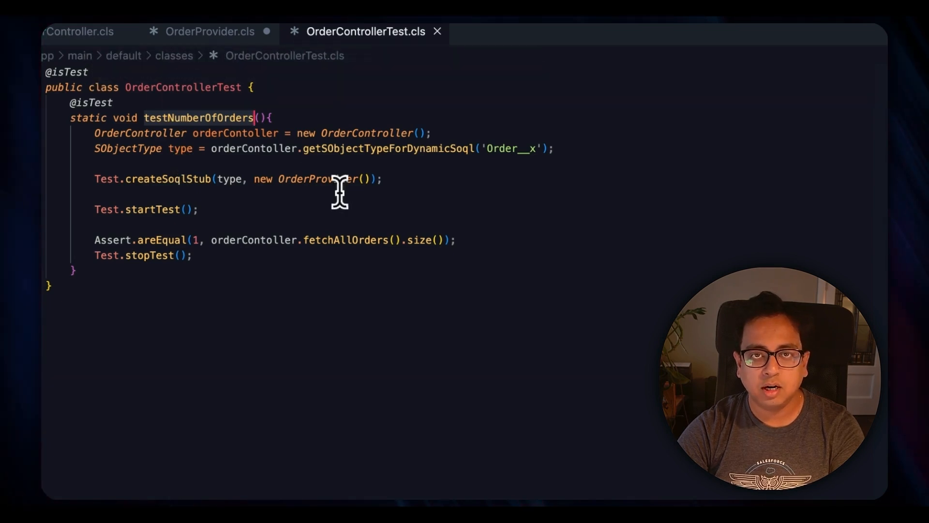
# - Compare fetchAllOrders and getSObjectTypeForDynamicSoql across test and controller, ending on OrderController
pyautogui.click(78, 32)
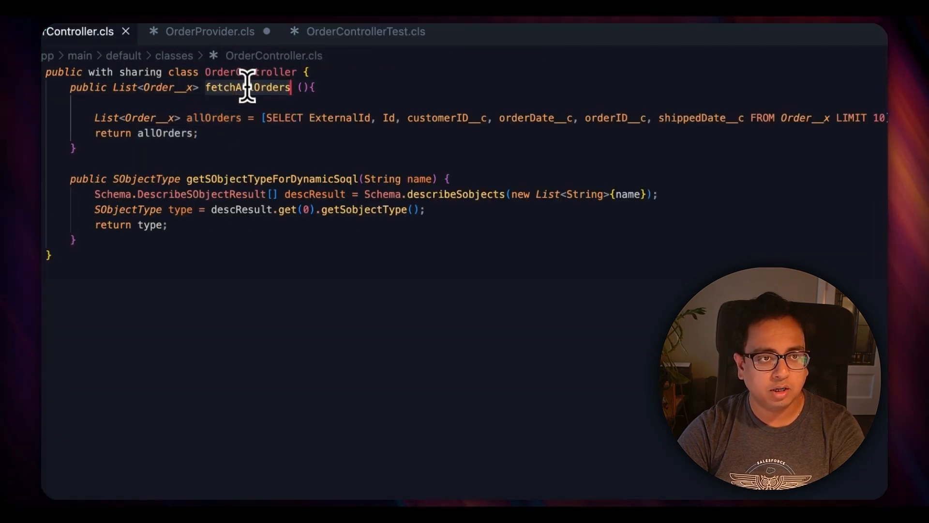
pyautogui.click(365, 31)
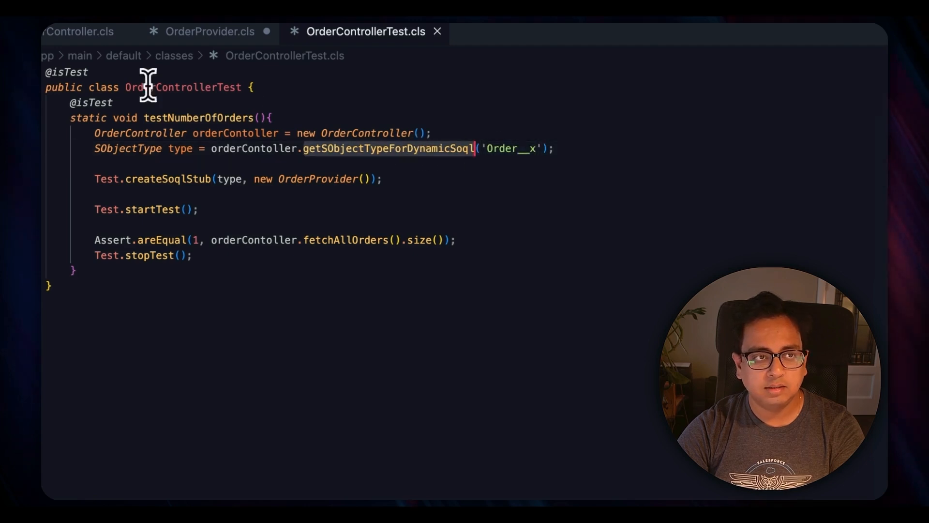
pyautogui.click(77, 32)
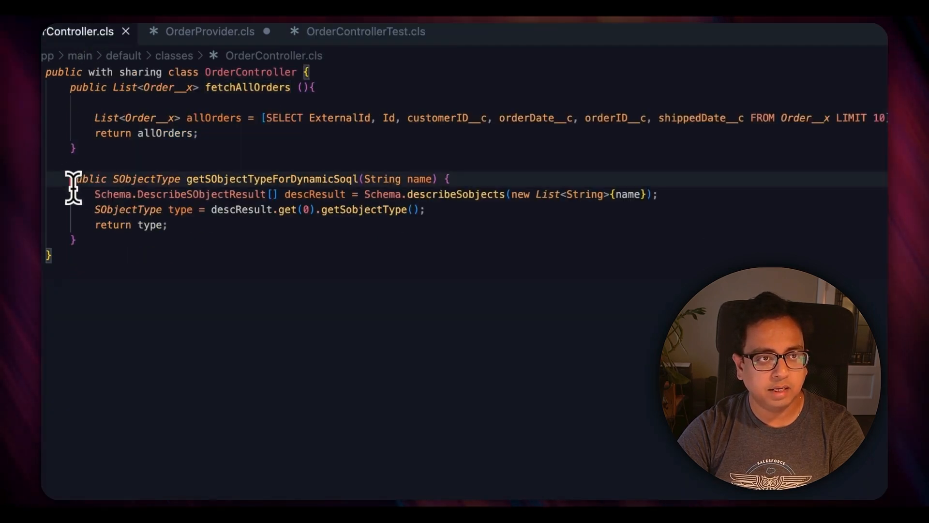
pyautogui.doubleClick(272, 178)
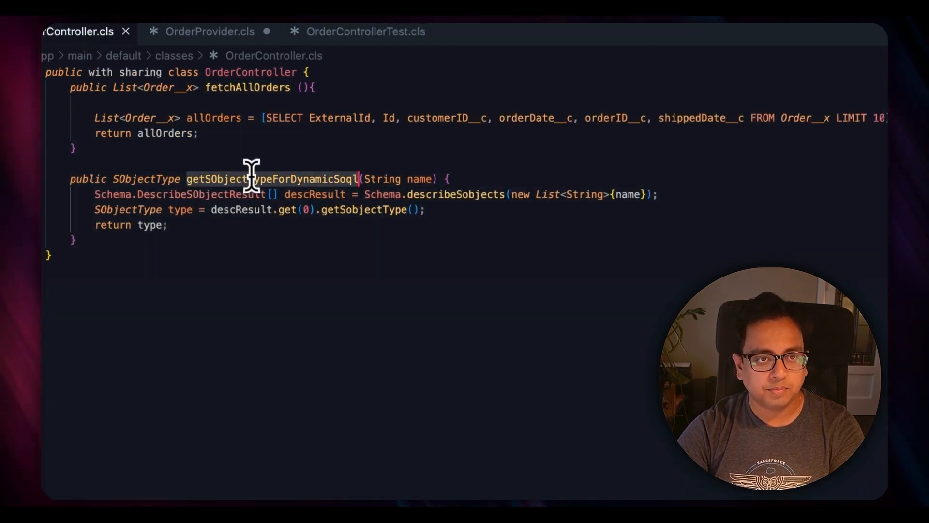
pyautogui.click(365, 31)
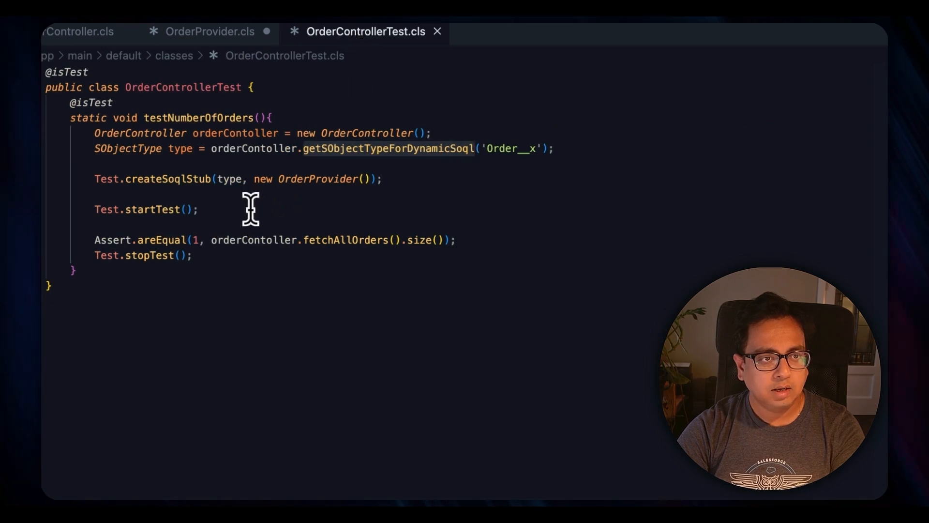
pyautogui.doubleClick(155, 179)
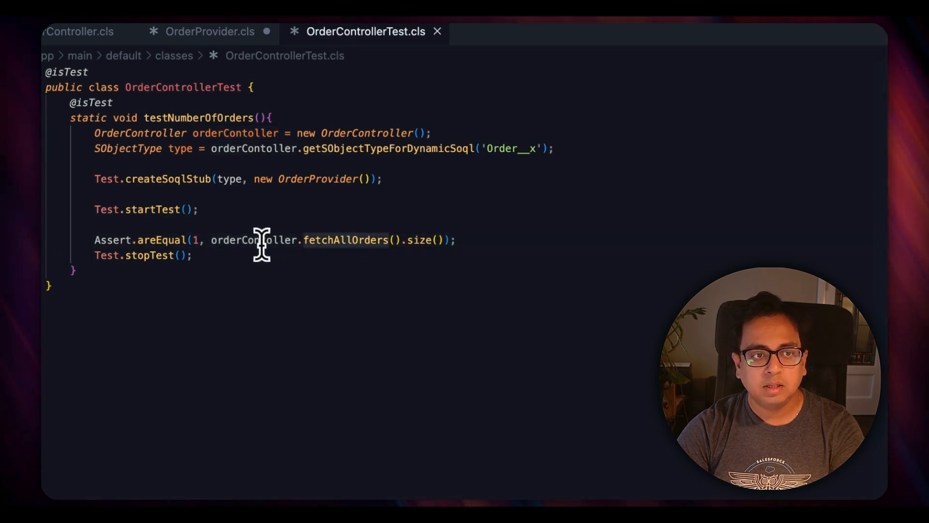
pyautogui.moveTo(309, 210)
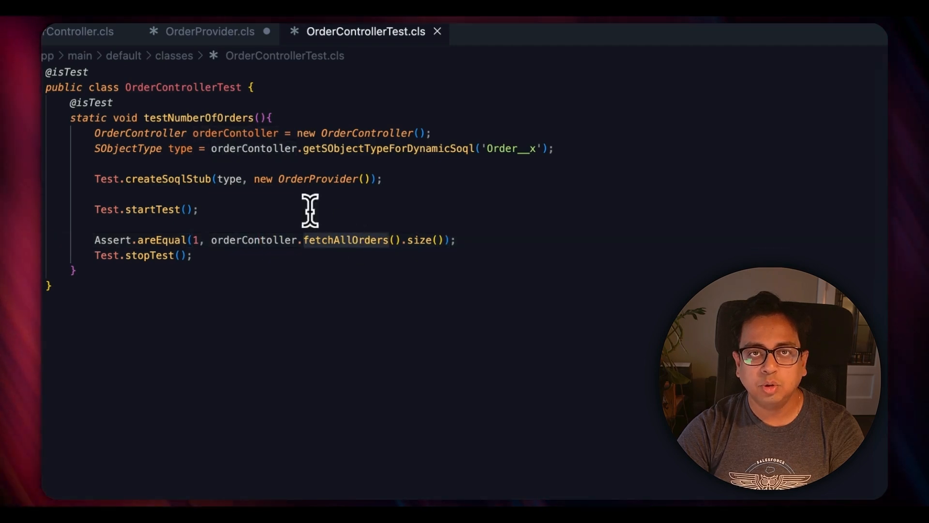
pyautogui.click(78, 33)
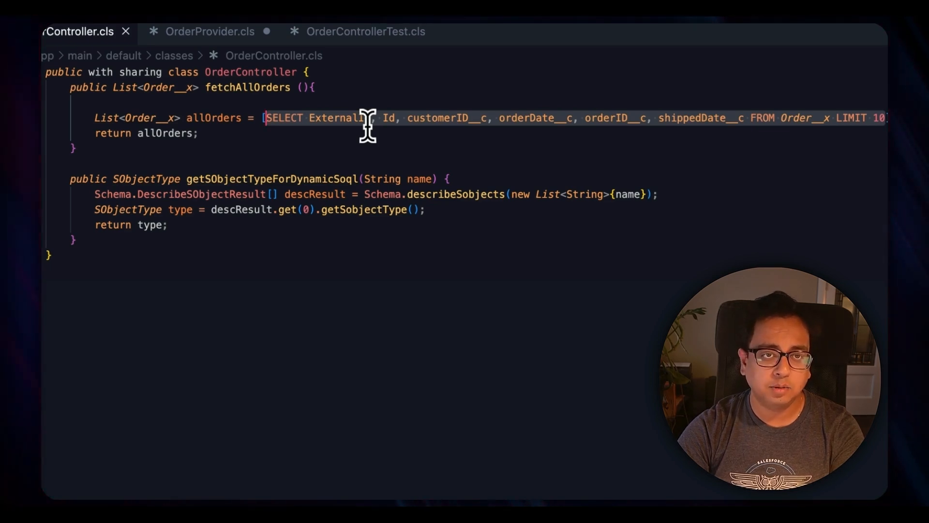
# - Compare the test against OrderProvider's stub row and OrderController, finishing on OrderControllerTest.cls
pyautogui.click(361, 31)
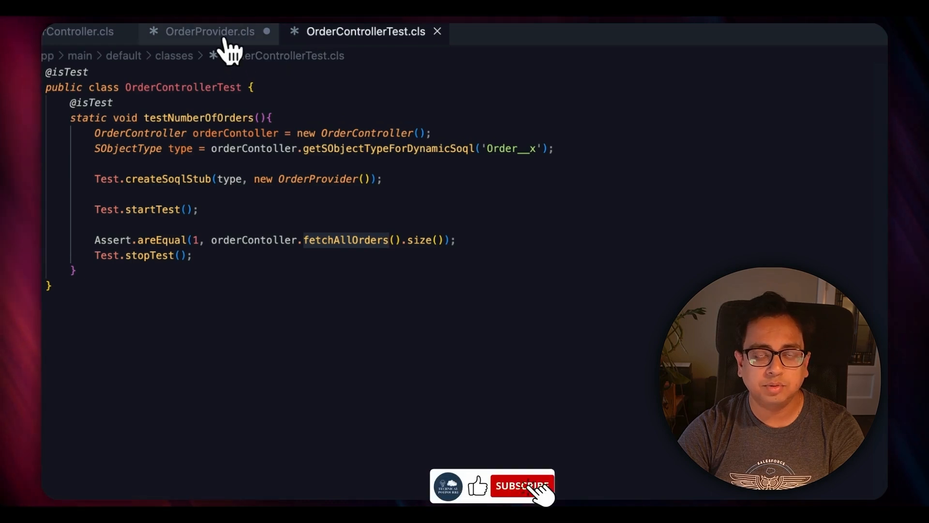
pyautogui.click(211, 32)
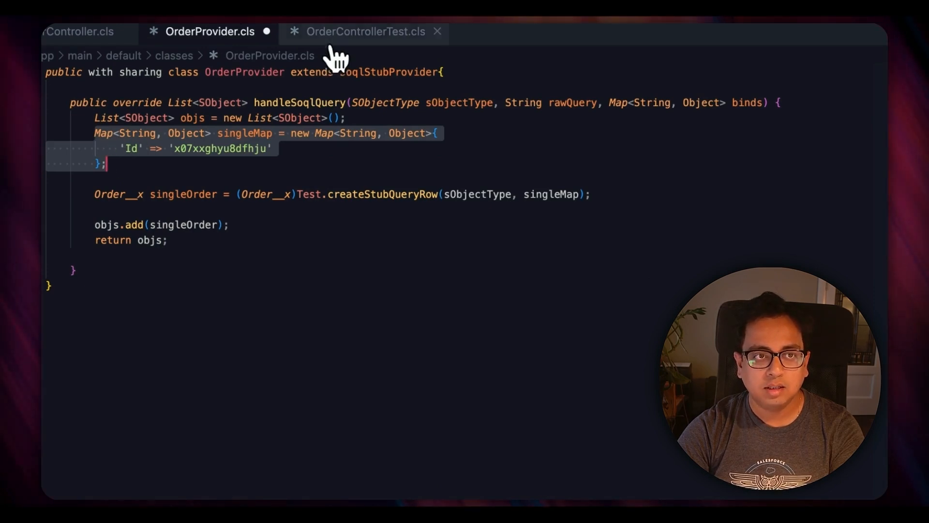
pyautogui.click(366, 32)
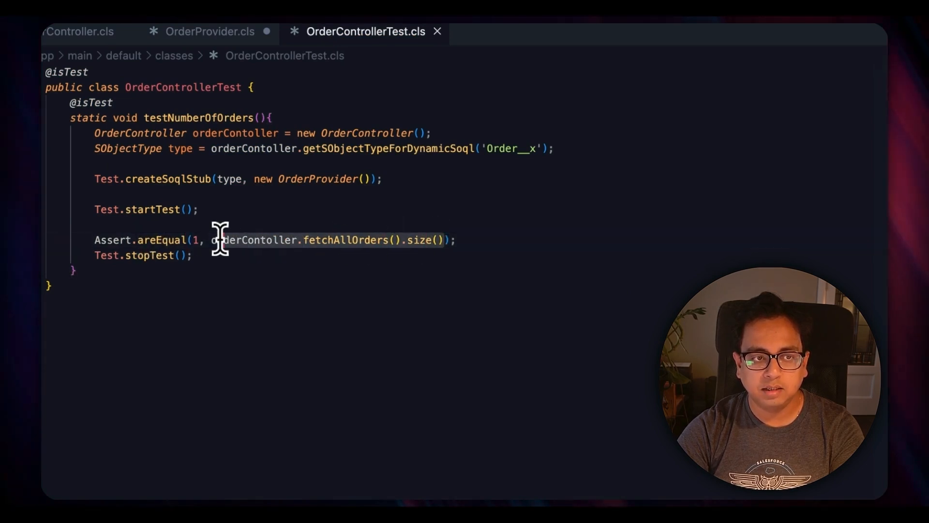
pyautogui.moveTo(413, 240)
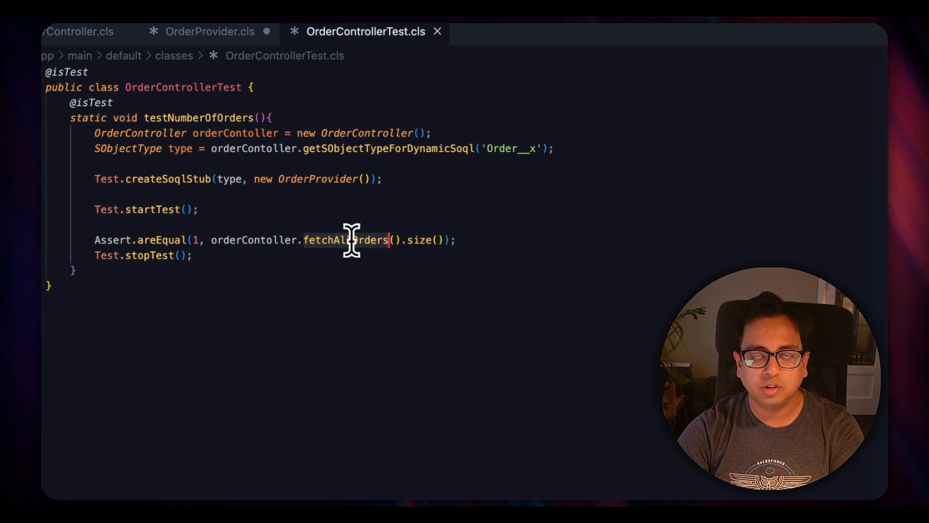
pyautogui.moveTo(374, 242)
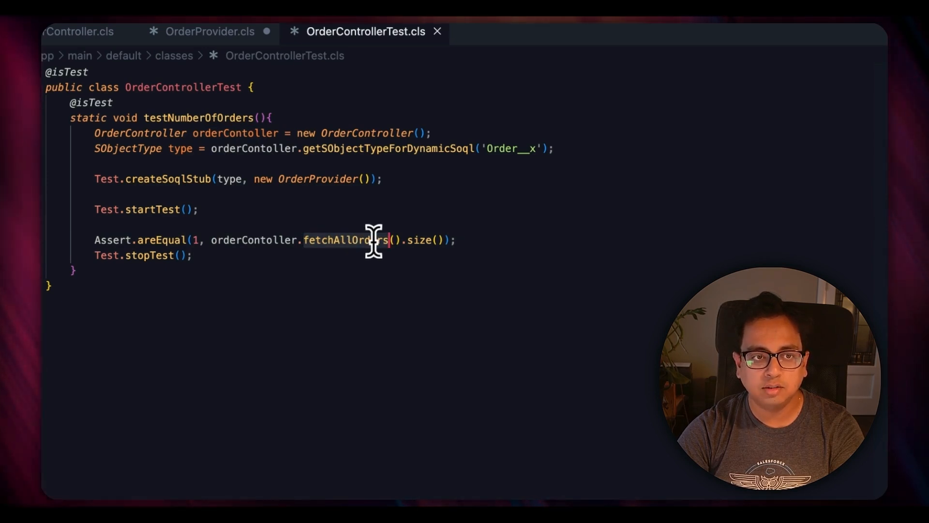
pyautogui.click(77, 32)
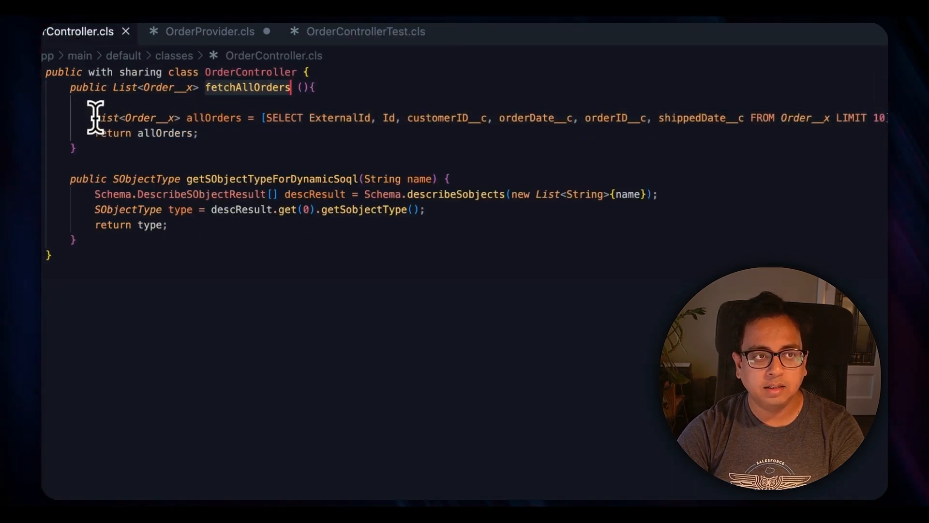
pyautogui.moveTo(253, 153)
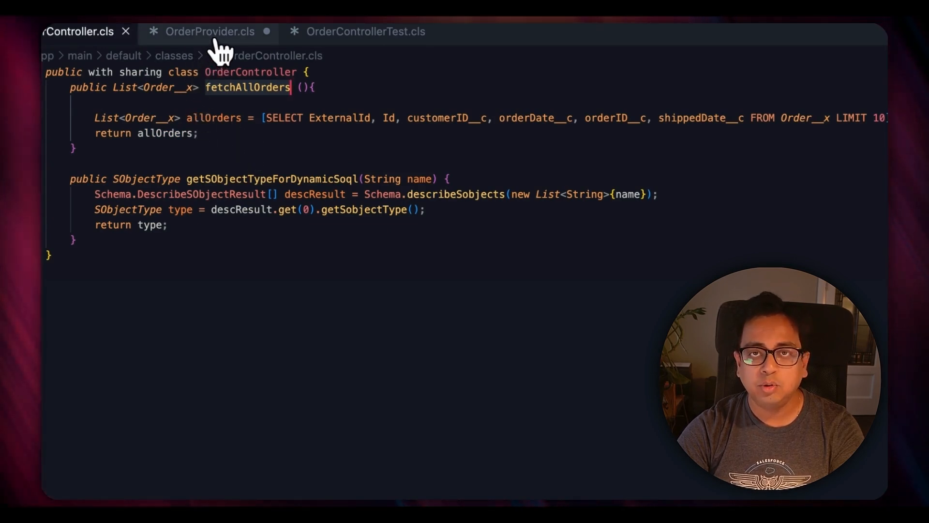
pyautogui.click(210, 31)
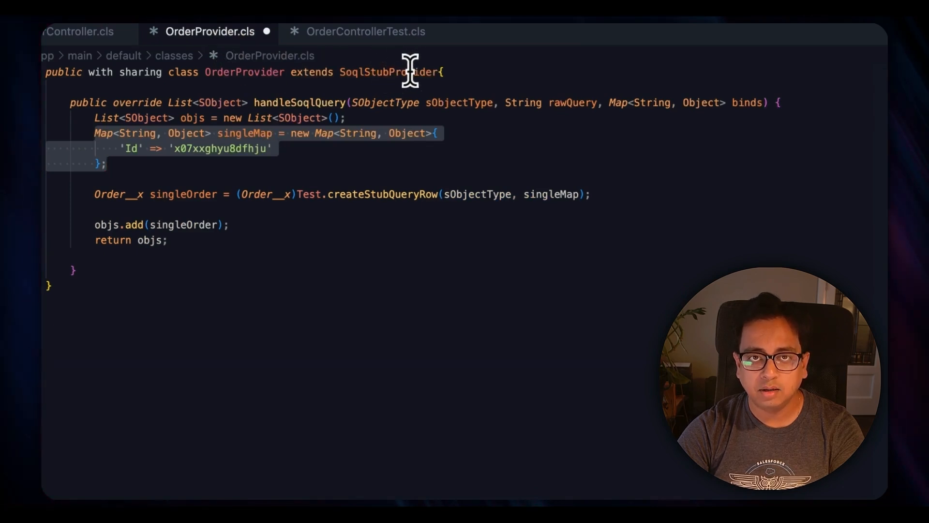
pyautogui.moveTo(376, 75)
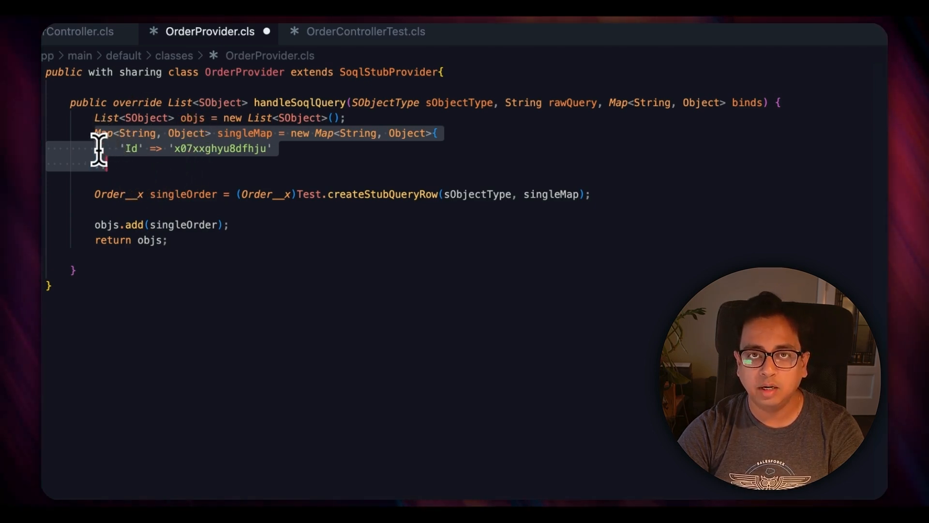
pyautogui.click(363, 31)
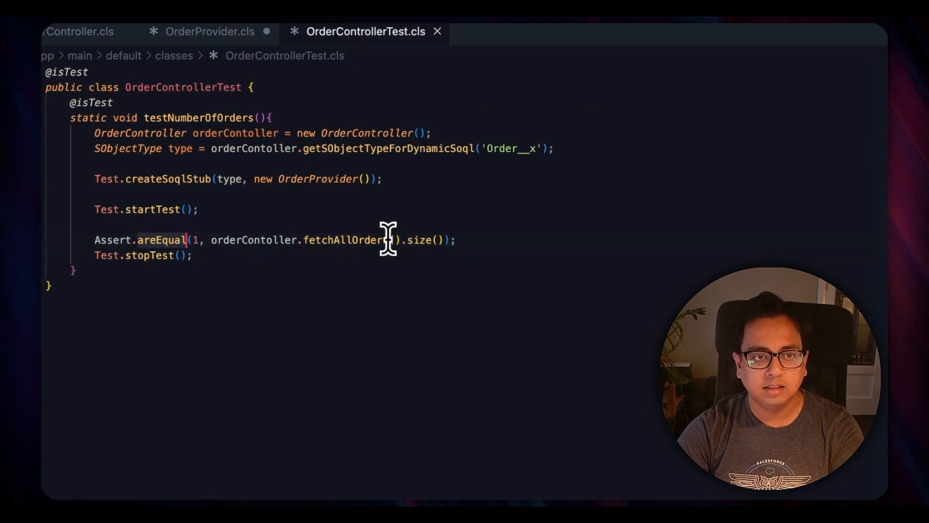
pyautogui.moveTo(179, 242)
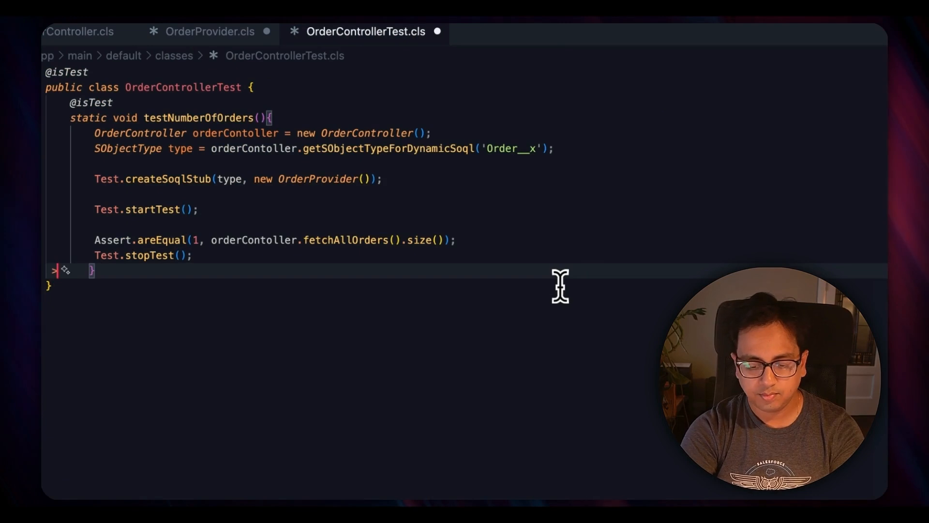
# - Run SFDX: Run Apex Tests, filter on 'Order' and choose OrderControllerTest
pyautogui.write('test')
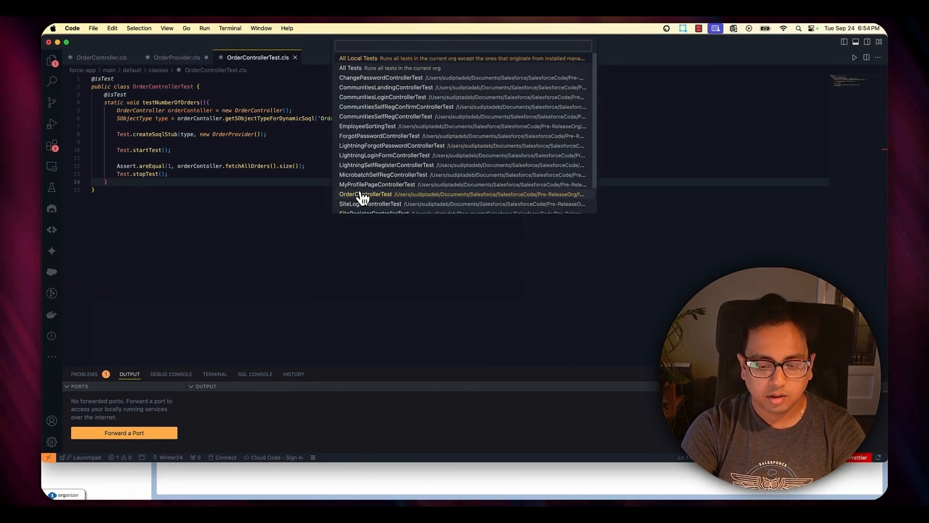
pyautogui.write('Order')
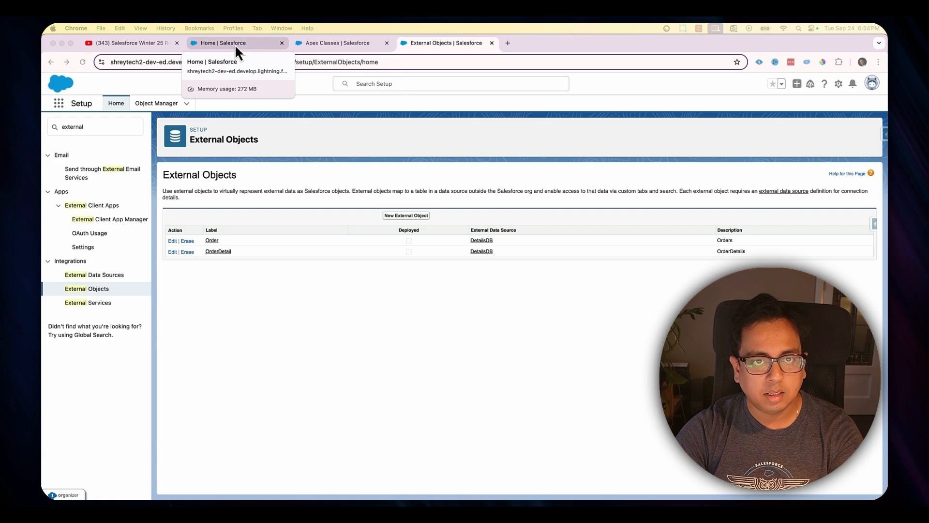
# - Show the OrderController Apex class detail reporting 100% coverage (7/7 lines)
pyautogui.click(338, 43)
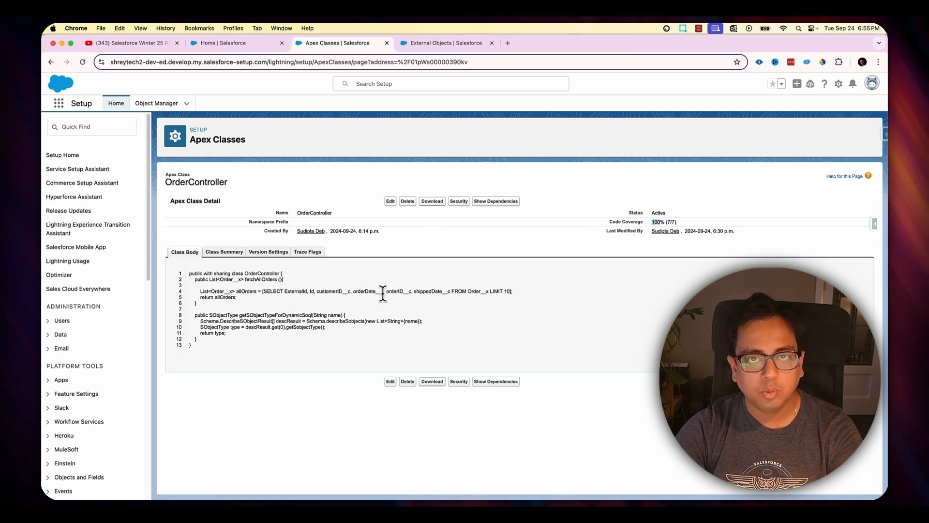
pyautogui.moveTo(381, 293)
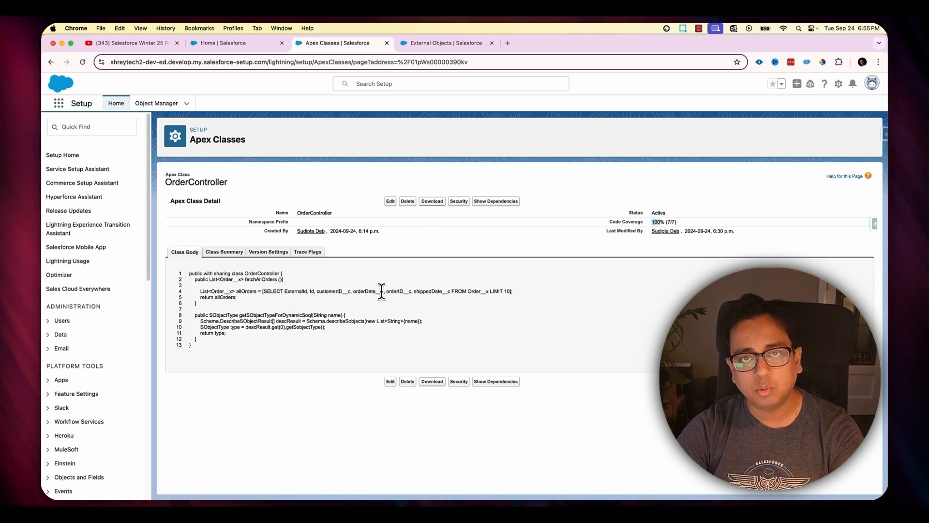